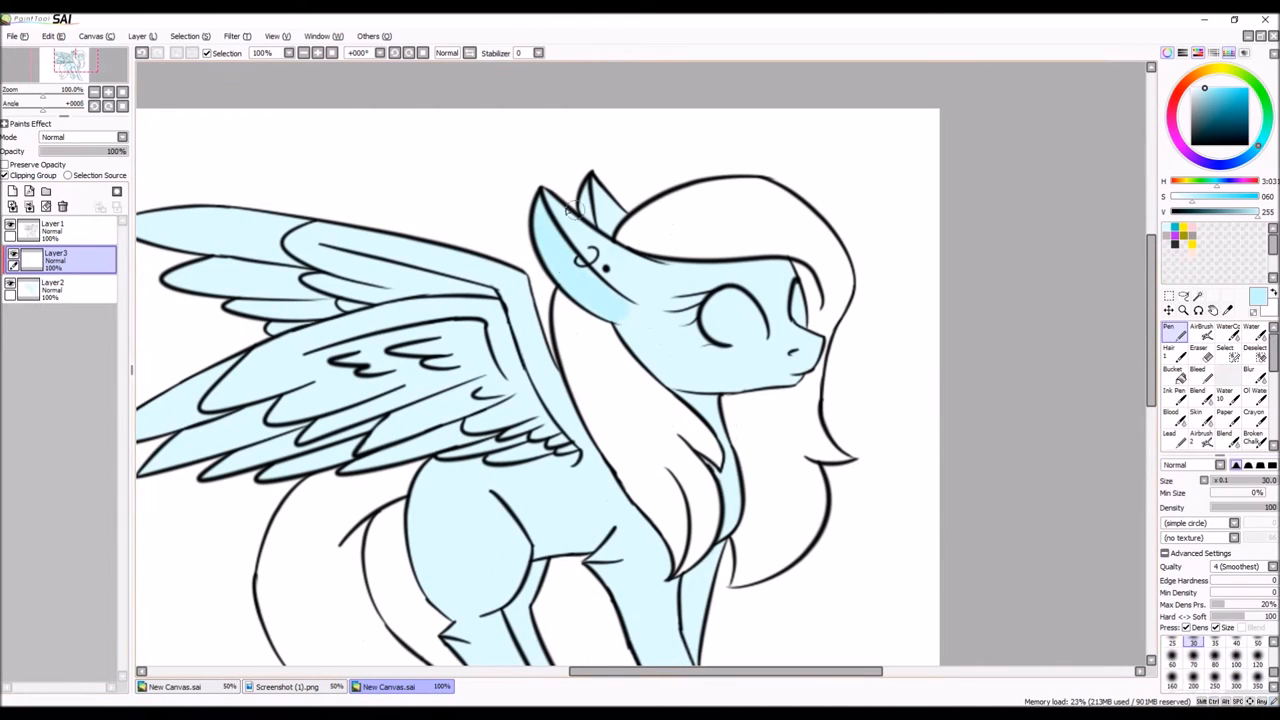
Zoom out on the shaded light blue pony
scroll(down, 3)
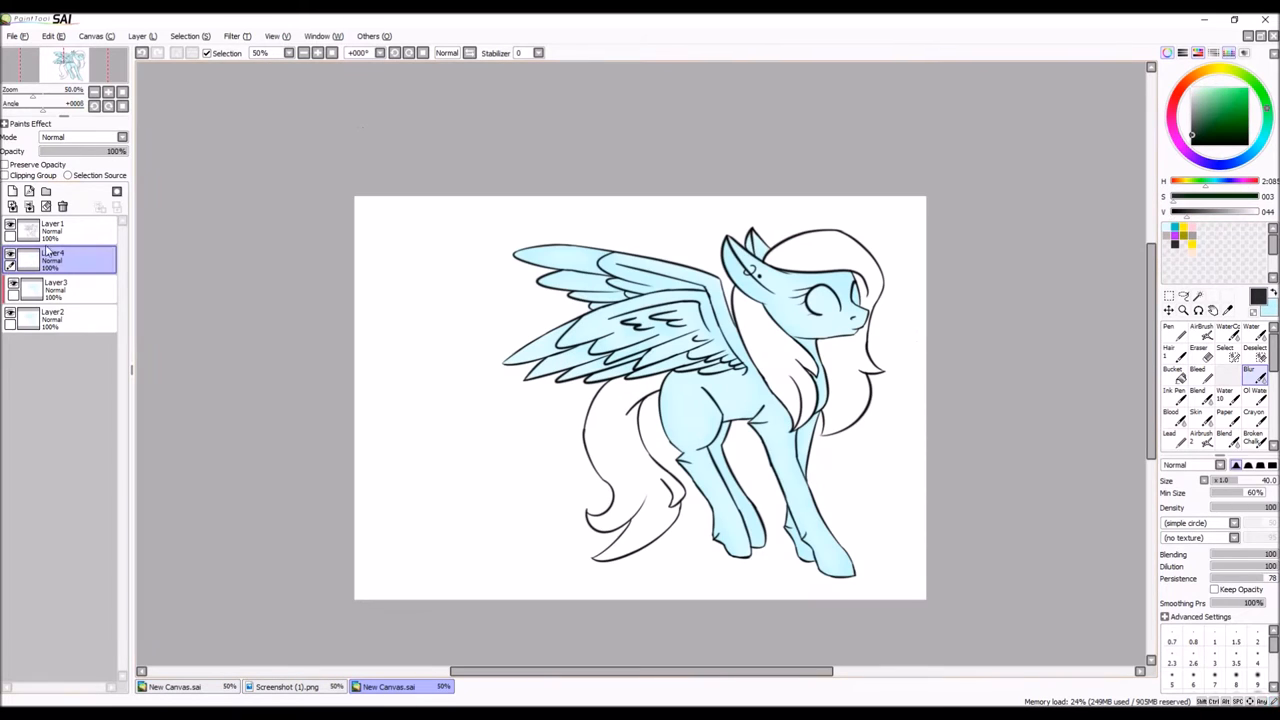
Add Layer 5 above the fill layer for the grey-brown feather shading
click(15, 35)
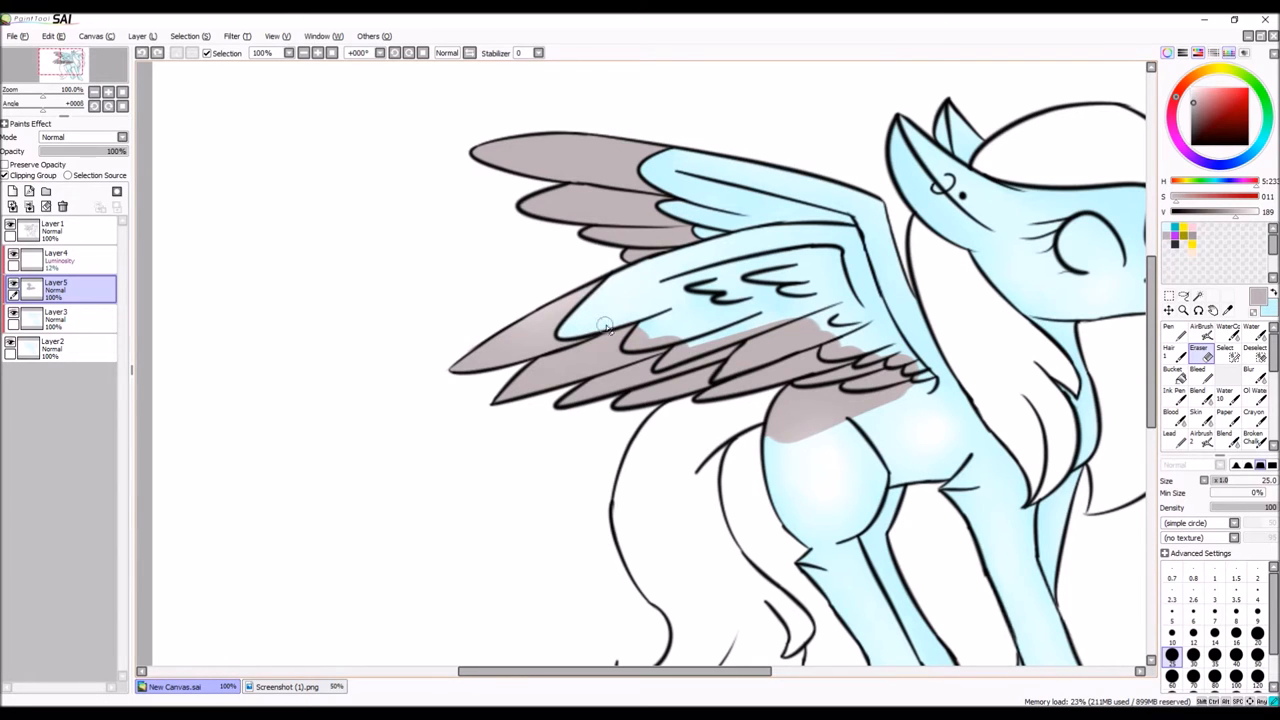
Clean up the grey tone on the wing feathers with the Eraser
drag(605, 325, 860, 350)
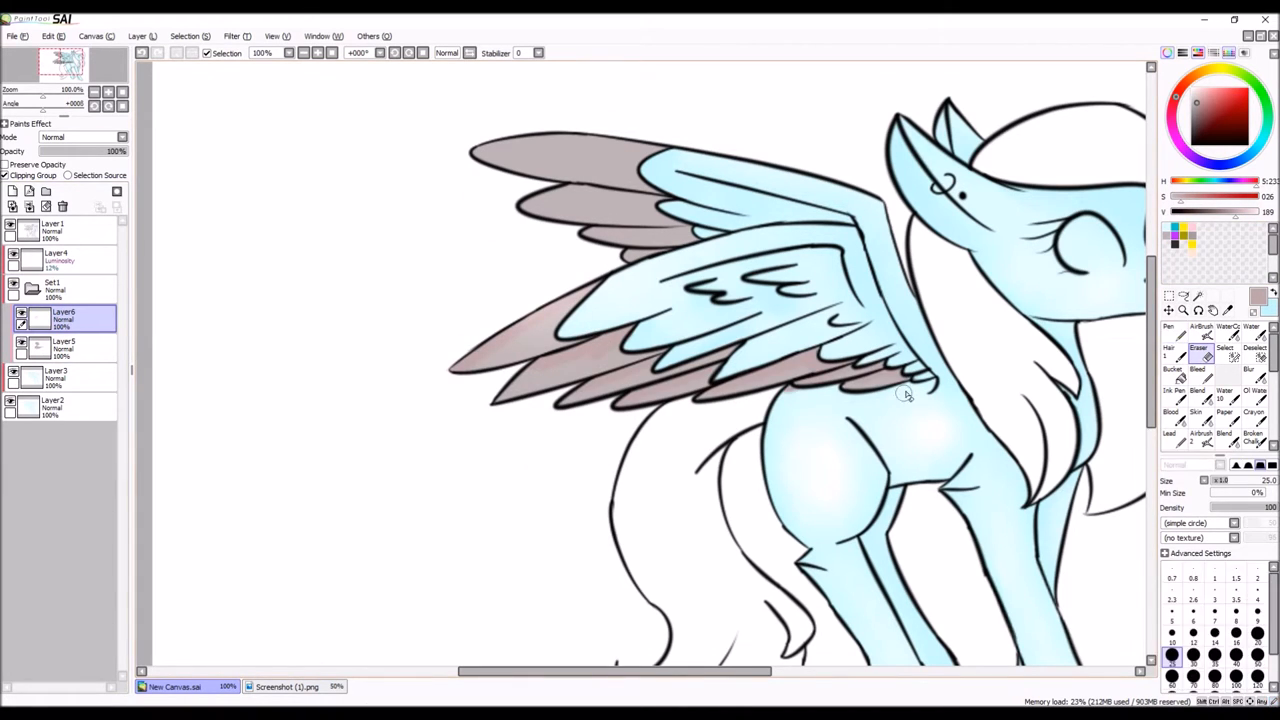
click(1255, 370)
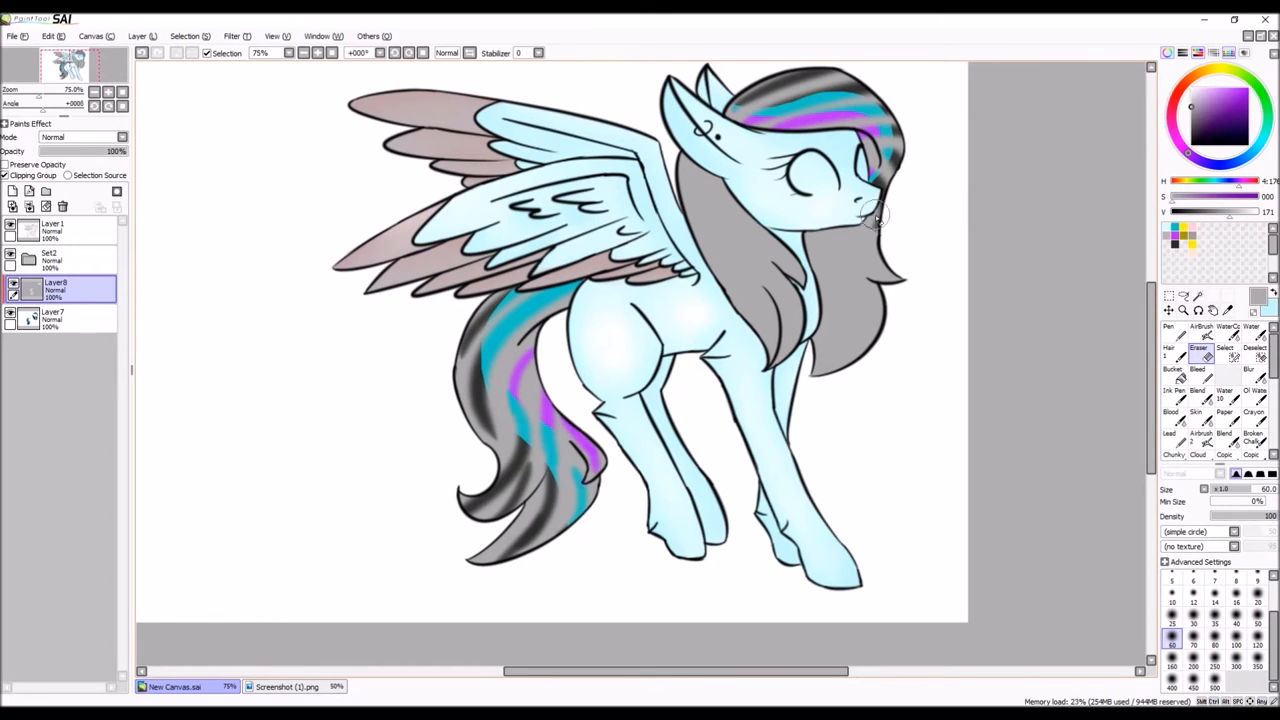
Paint glossy mane highlights and clip the Luminosity layer to the layer below
drag(870, 210, 800, 280)
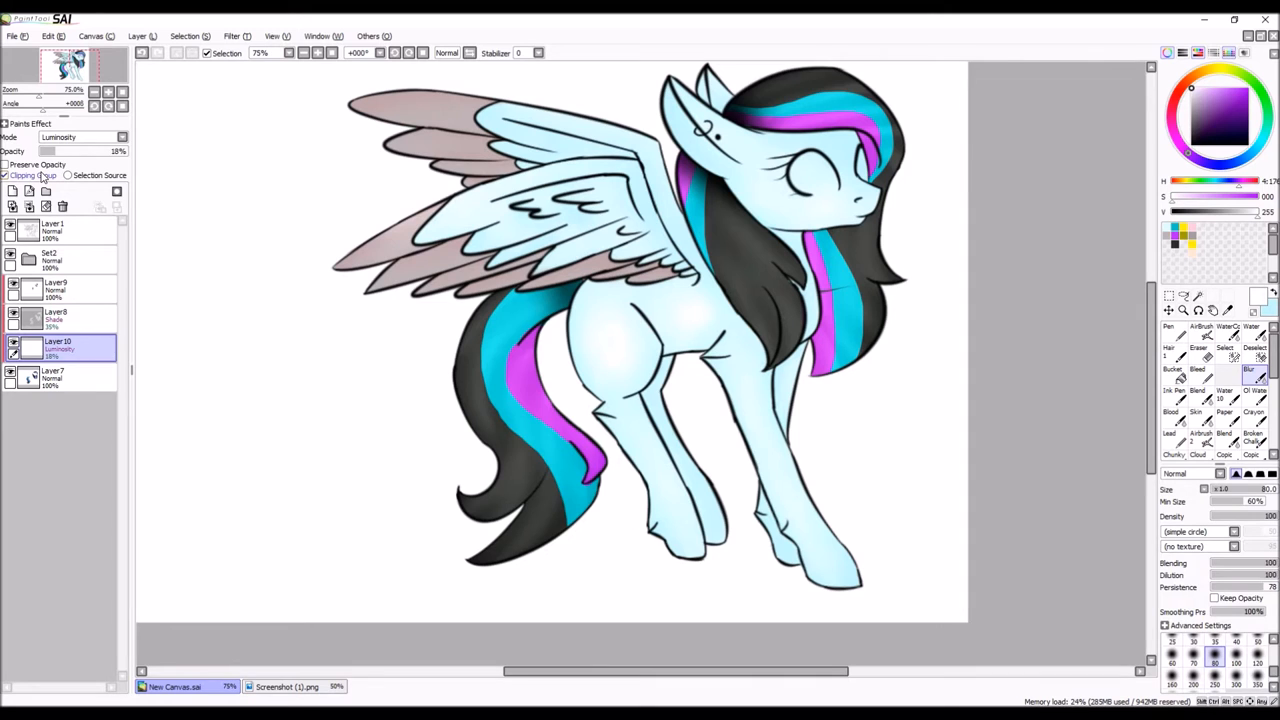
click(8, 190)
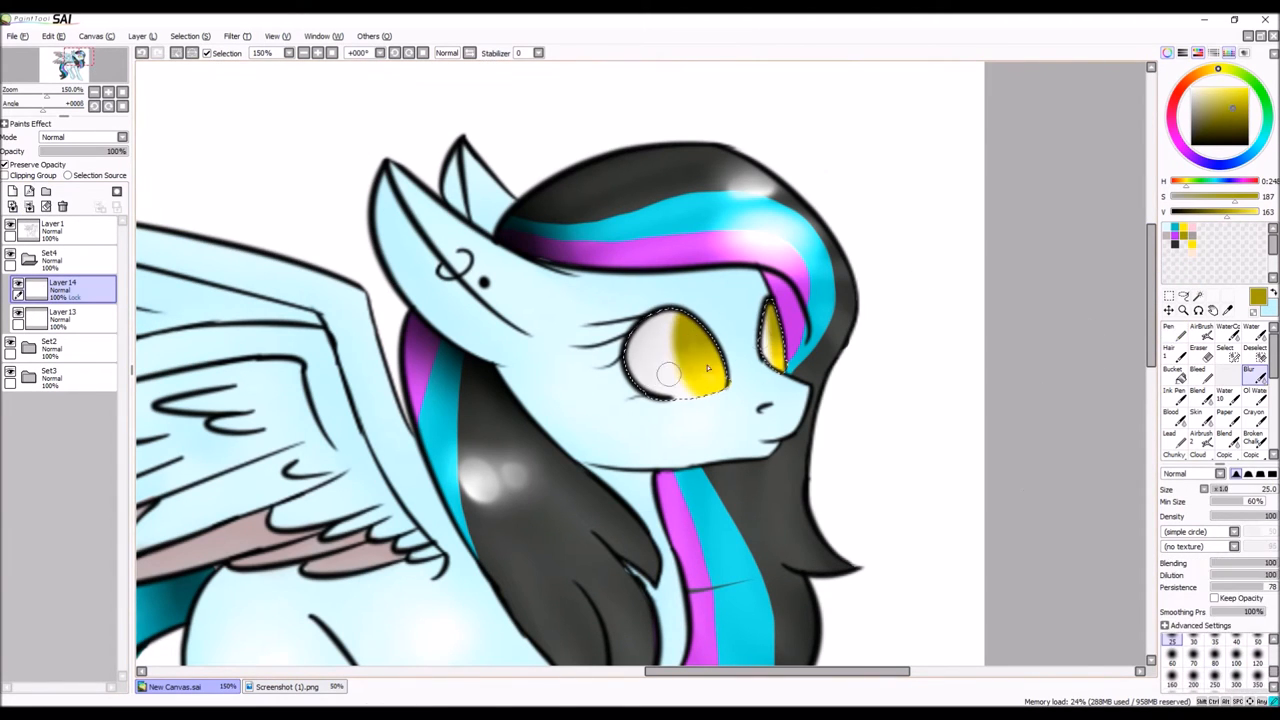
Add darker shading to the yellow eyes with the Blur brush
click(1165, 345)
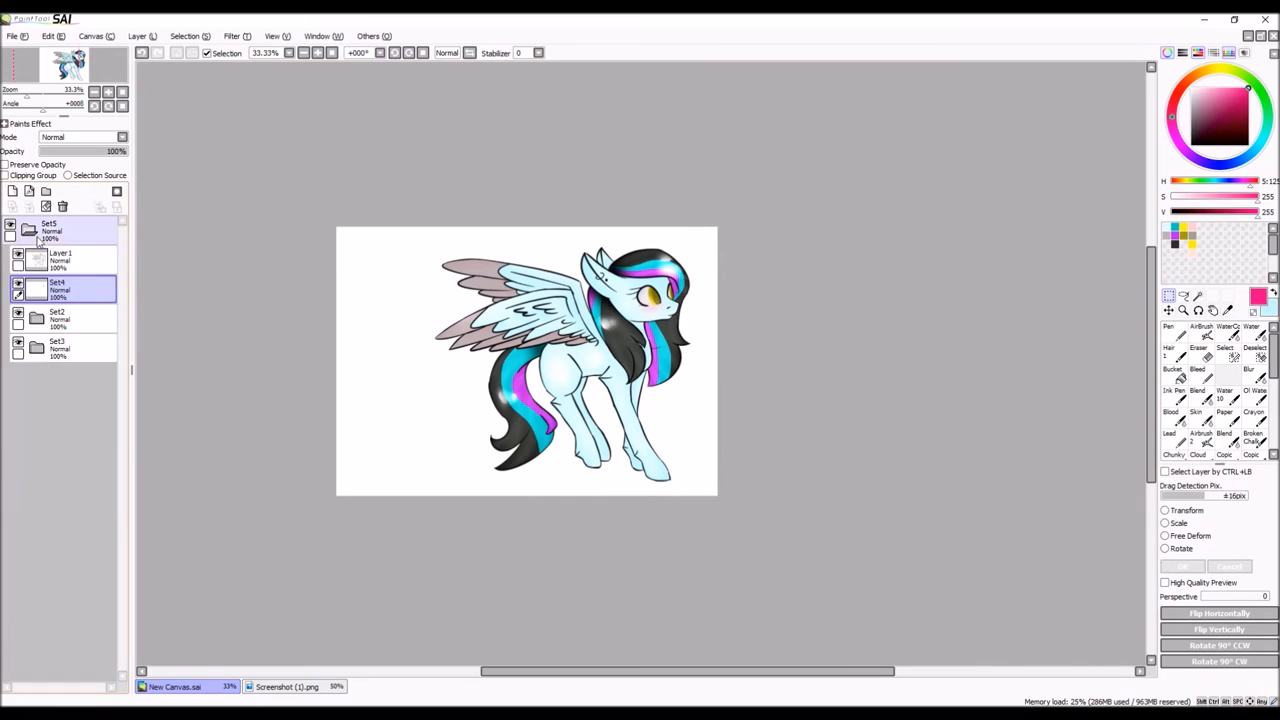
Flip the pony to face left and paint pink clouds across the sunset sky
click(287, 686)
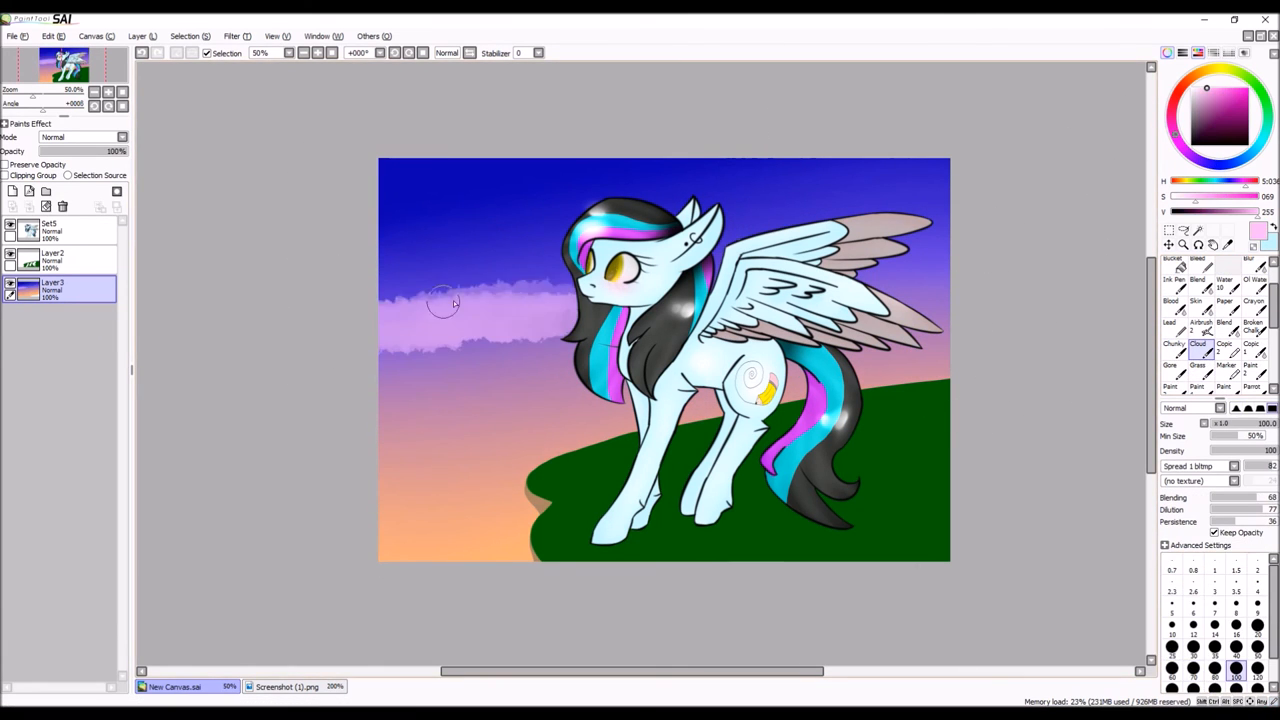
drag(450, 300, 351, 306)
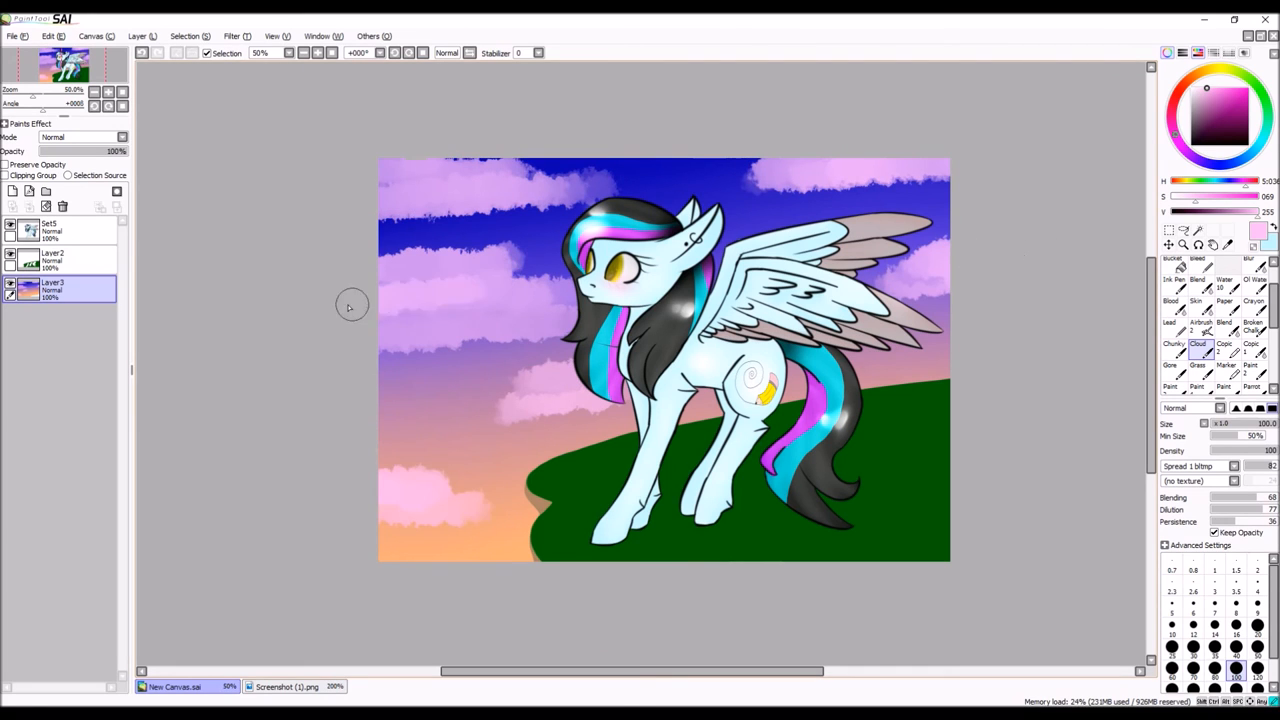